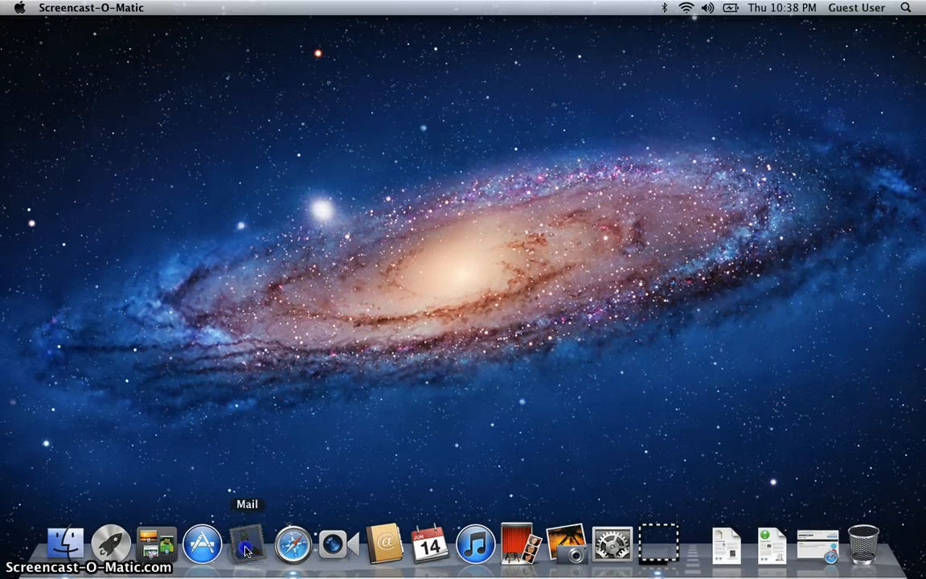
# Launch Mail from the Dock to bring up the Welcome to Mail setup assistant.
pyautogui.click(247, 543)
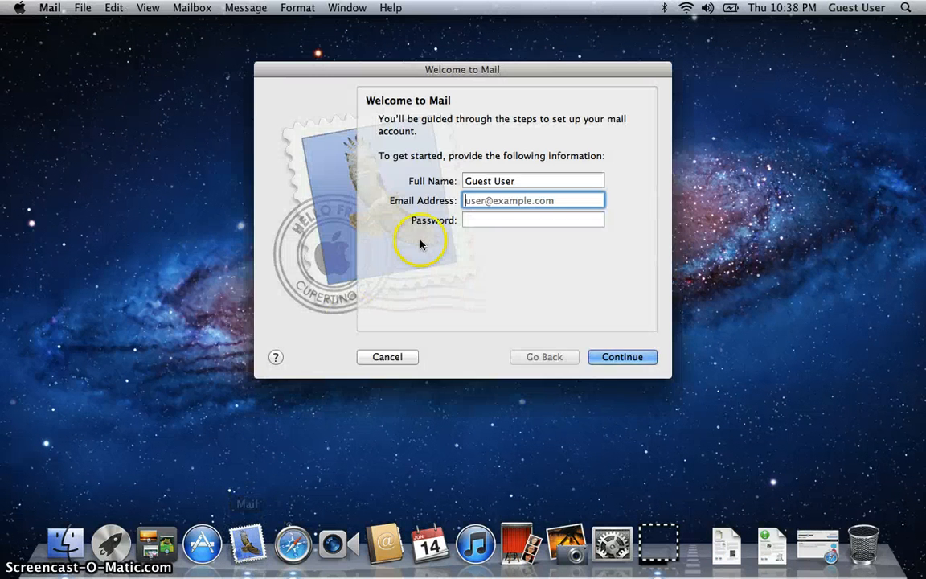
pyautogui.click(533, 180)
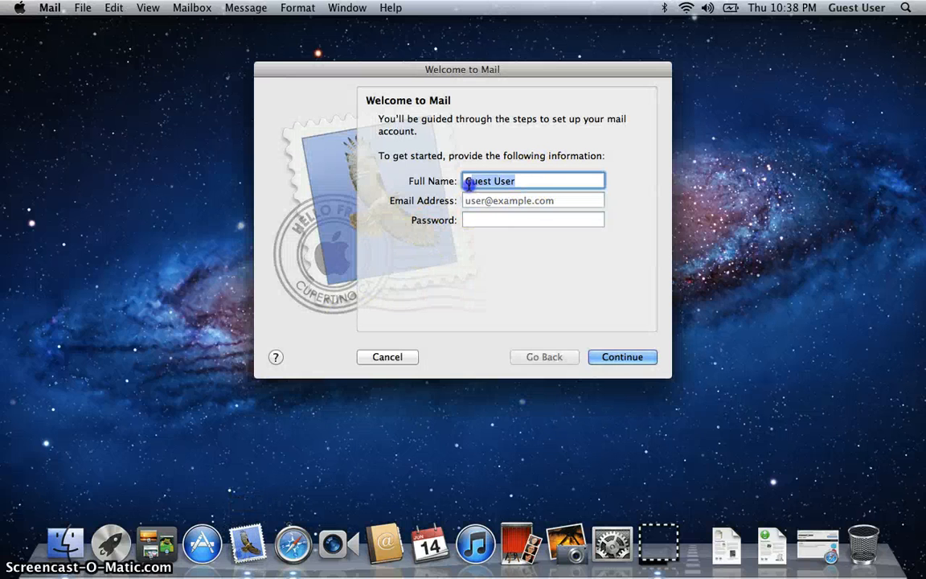
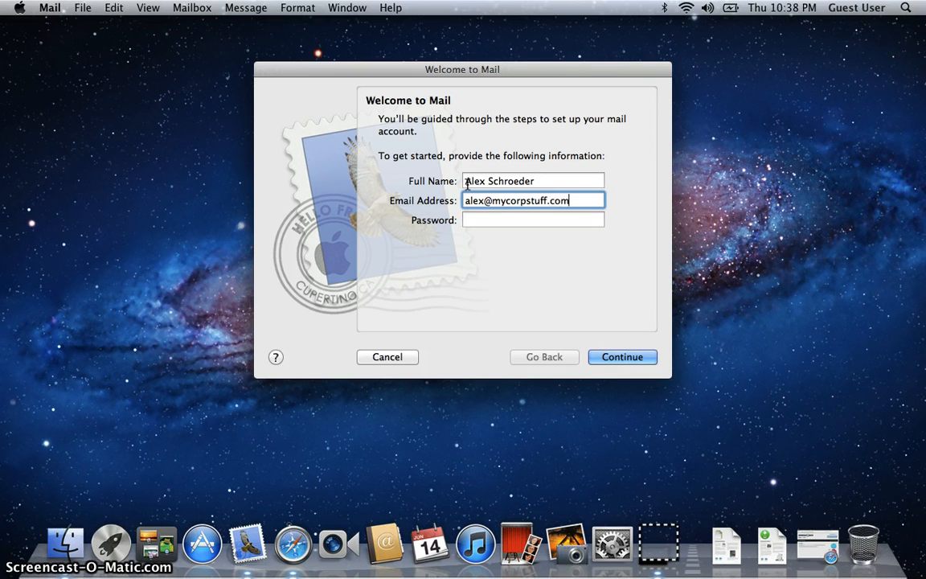
pyautogui.write('•••••')
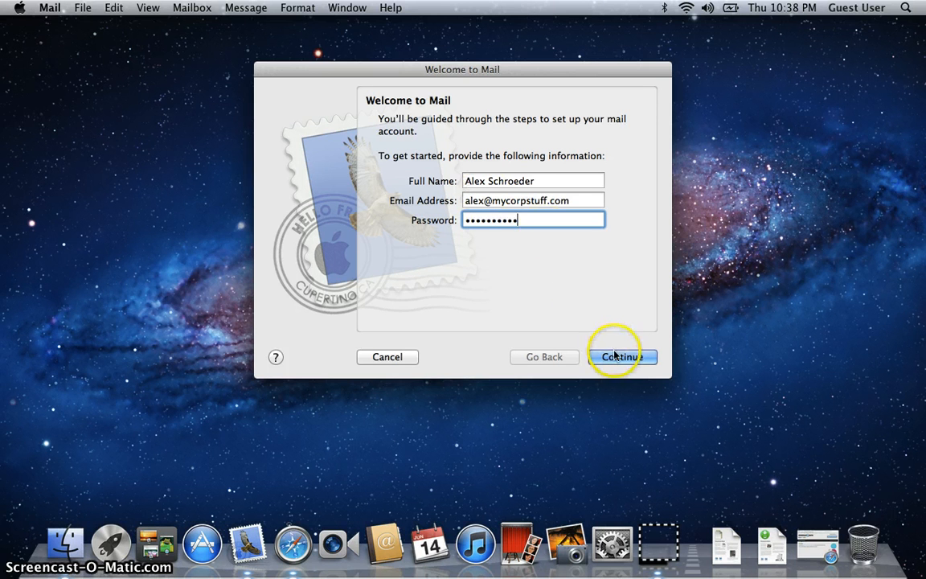
# Submit the account details and continue once Mail verifies the Exchange login.
pyautogui.click(622, 357)
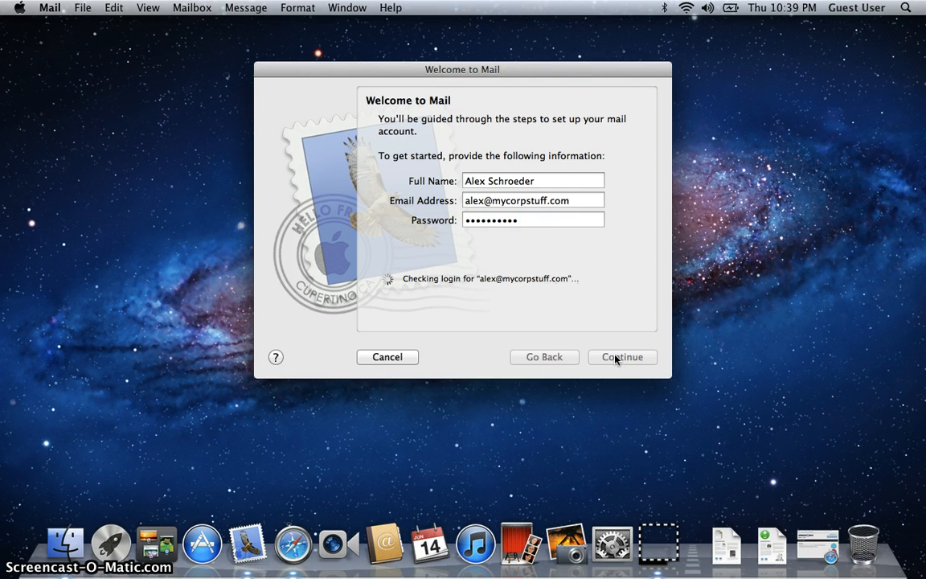
pyautogui.click(622, 357)
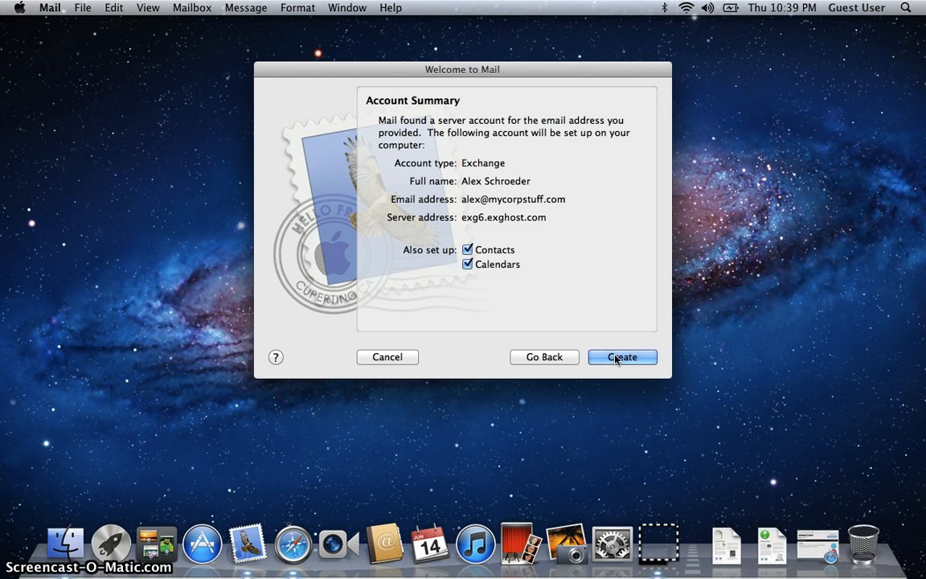
# Create the Exchange account from the Account Summary to open its Inbox.
pyautogui.click(622, 357)
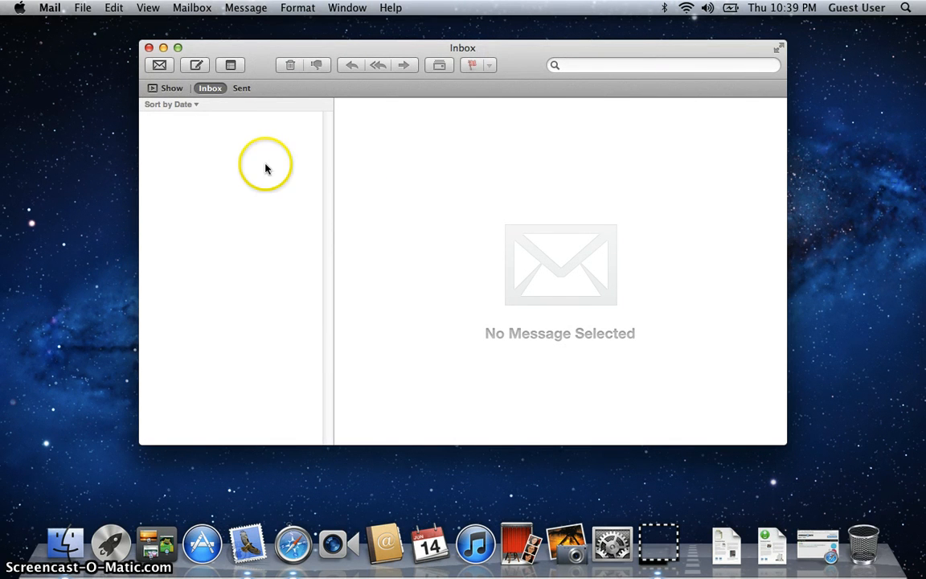
pyautogui.moveTo(248, 165)
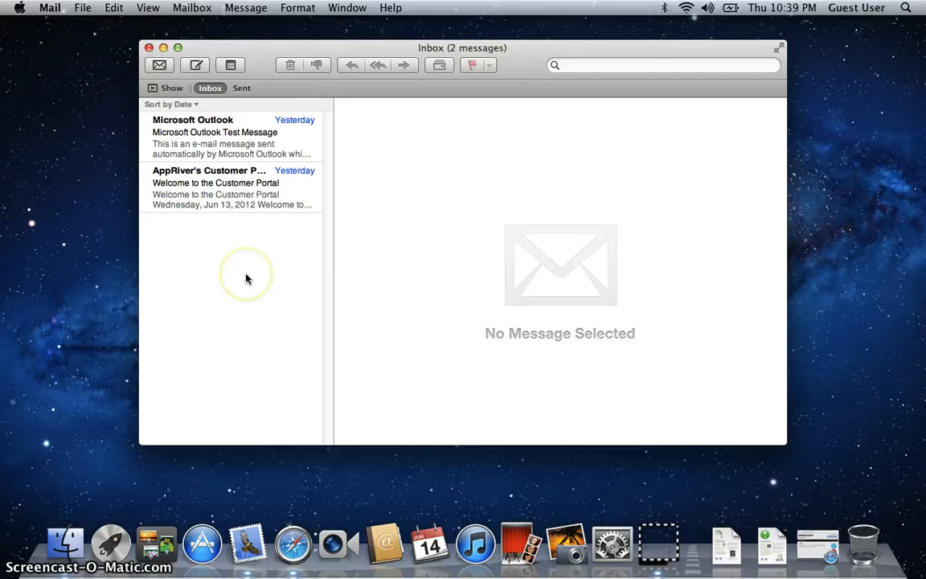
pyautogui.moveTo(247, 279)
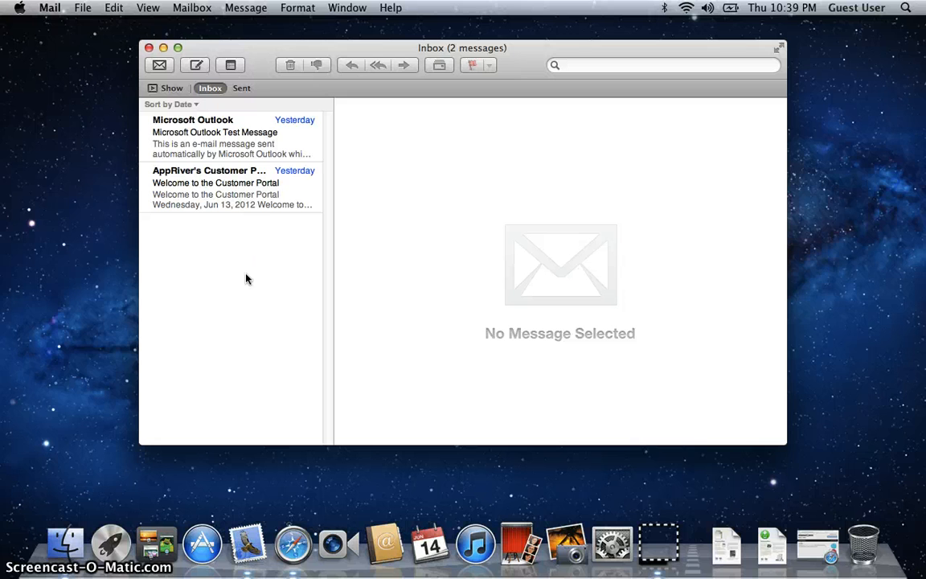